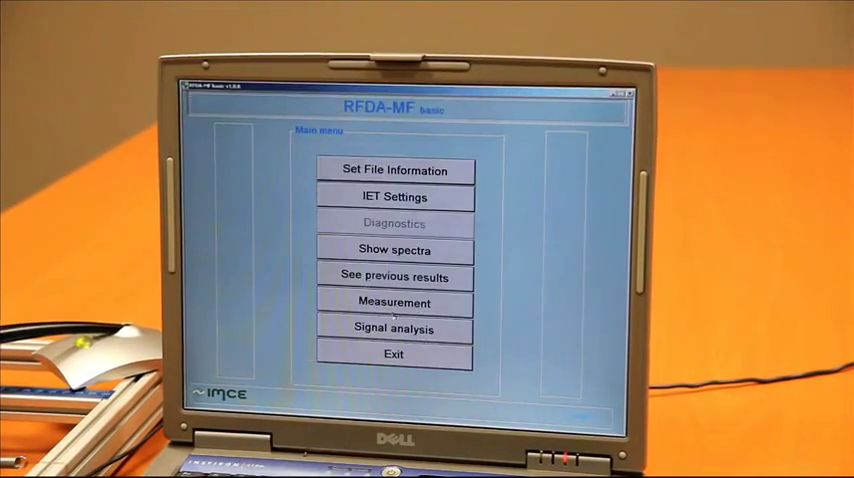
Step: Open the Measurement screen from the RFDA-MF basic main menu
{"action": "left_click", "coordinate": [394, 302]}
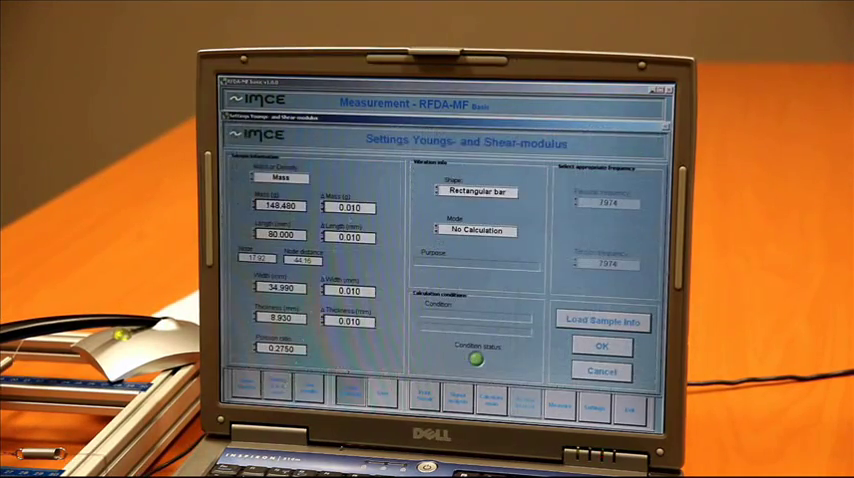
{"action": "left_click", "coordinate": [478, 231]}
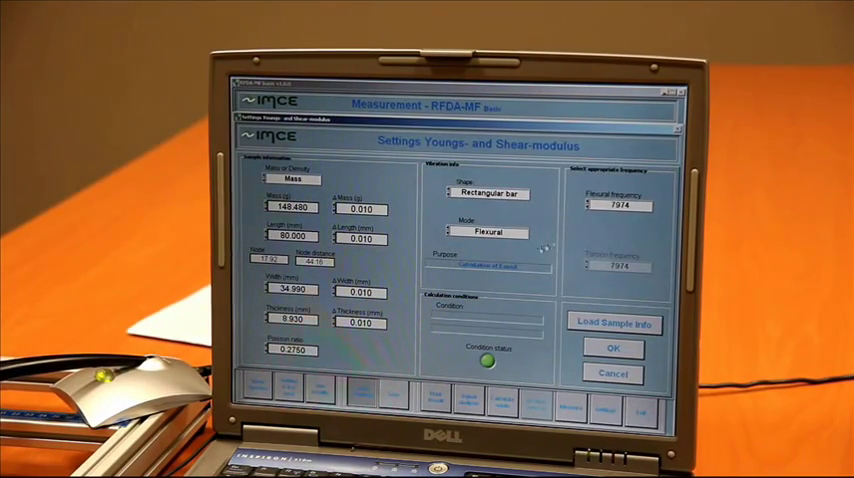
Step: Switch to Flexural & Torsion mode with torsion frequency 10237 and compute E 199.81, G 75.86
{"action": "left_click", "coordinate": [488, 232]}
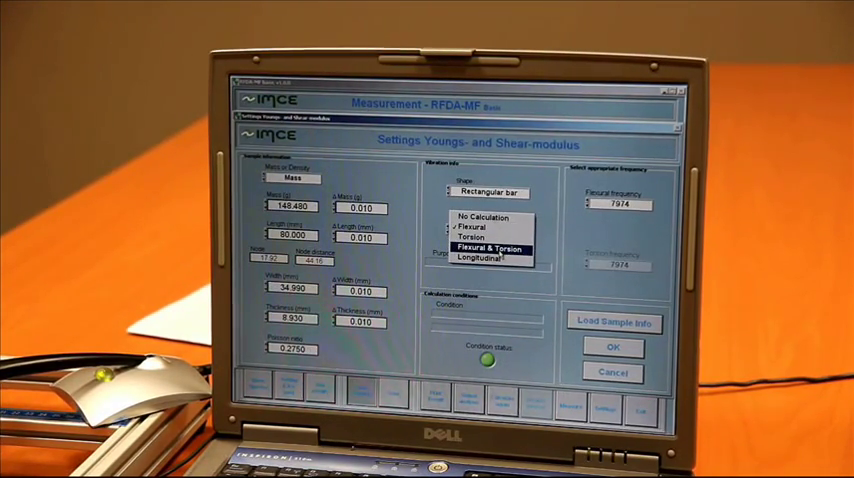
{"action": "left_click", "coordinate": [485, 248]}
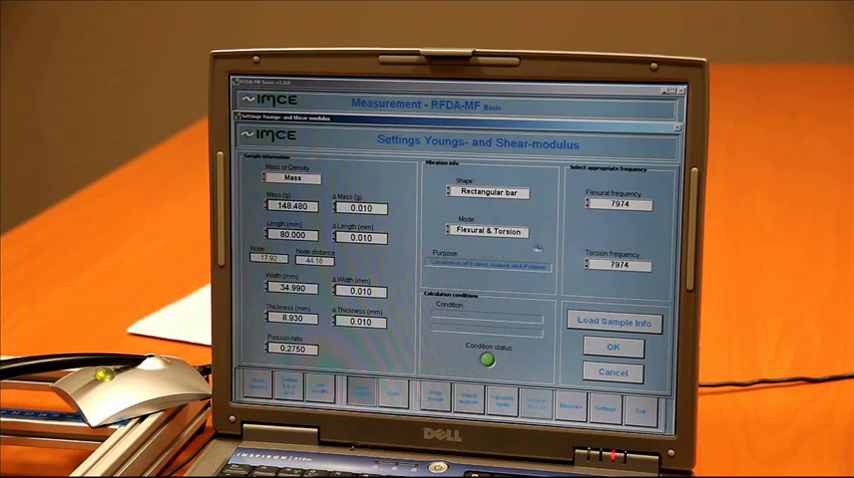
{"action": "left_click", "coordinate": [613, 264]}
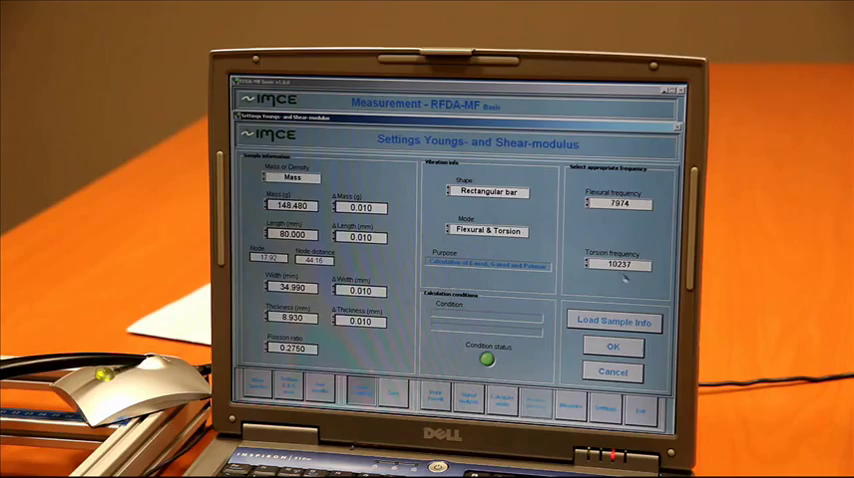
{"action": "left_click", "coordinate": [613, 346]}
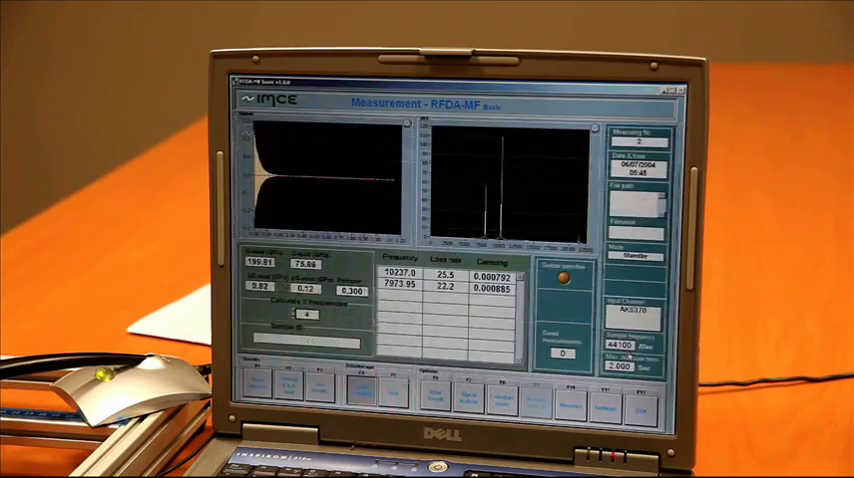